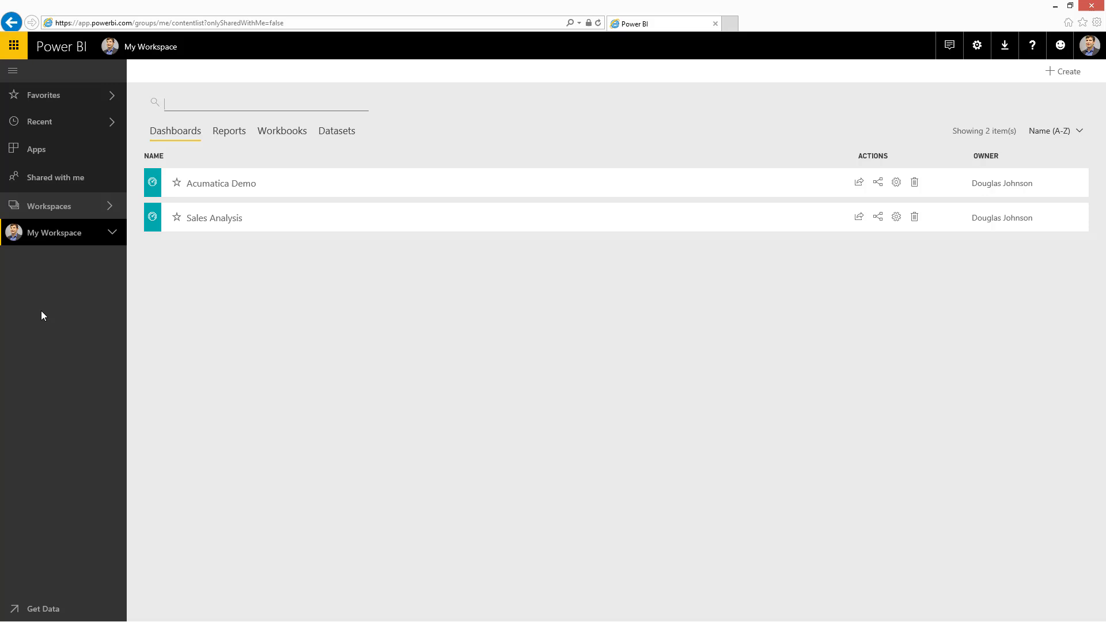
{"action": "mouse_move", "coordinate": [19, 473]}
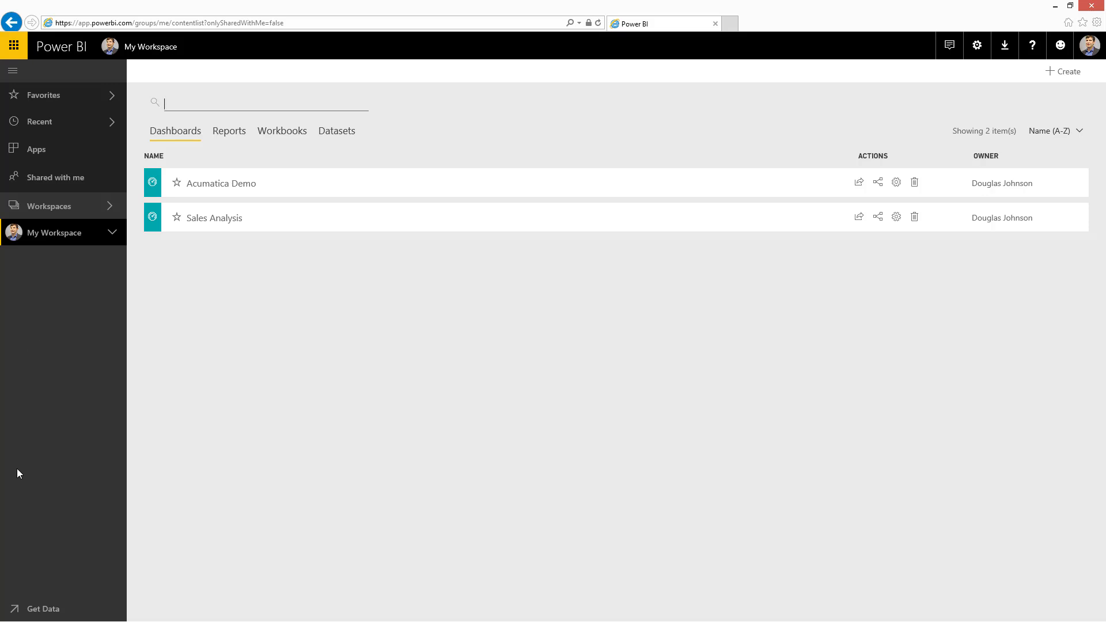
- Browse the Get Data service content packs to reach the Acumatica app listing
{"action": "left_click", "coordinate": [41, 609]}
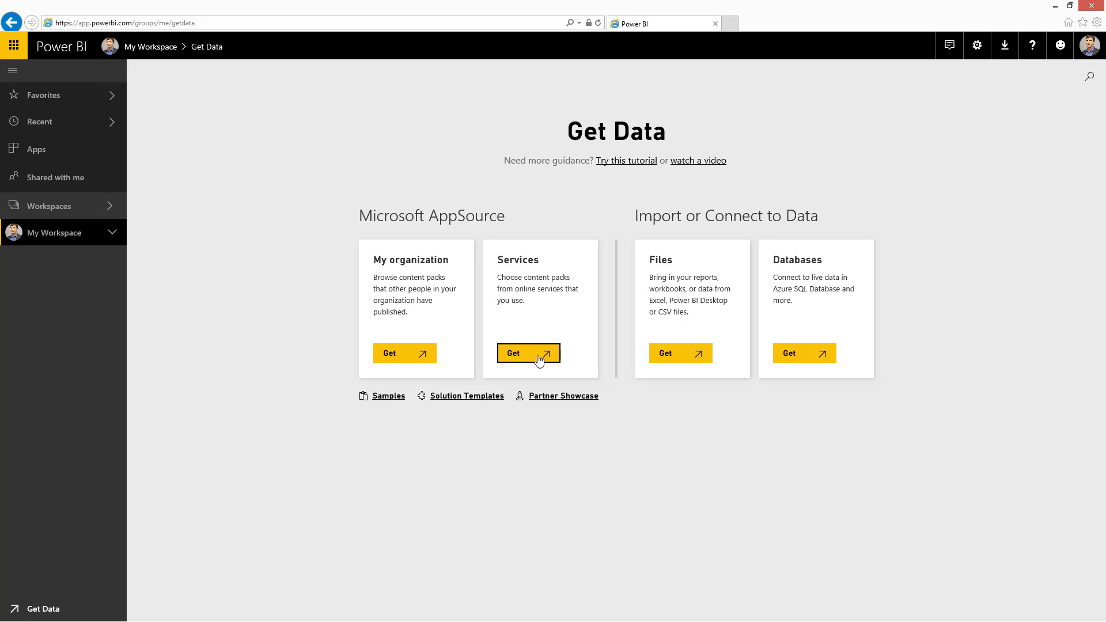
{"action": "left_click", "coordinate": [529, 353]}
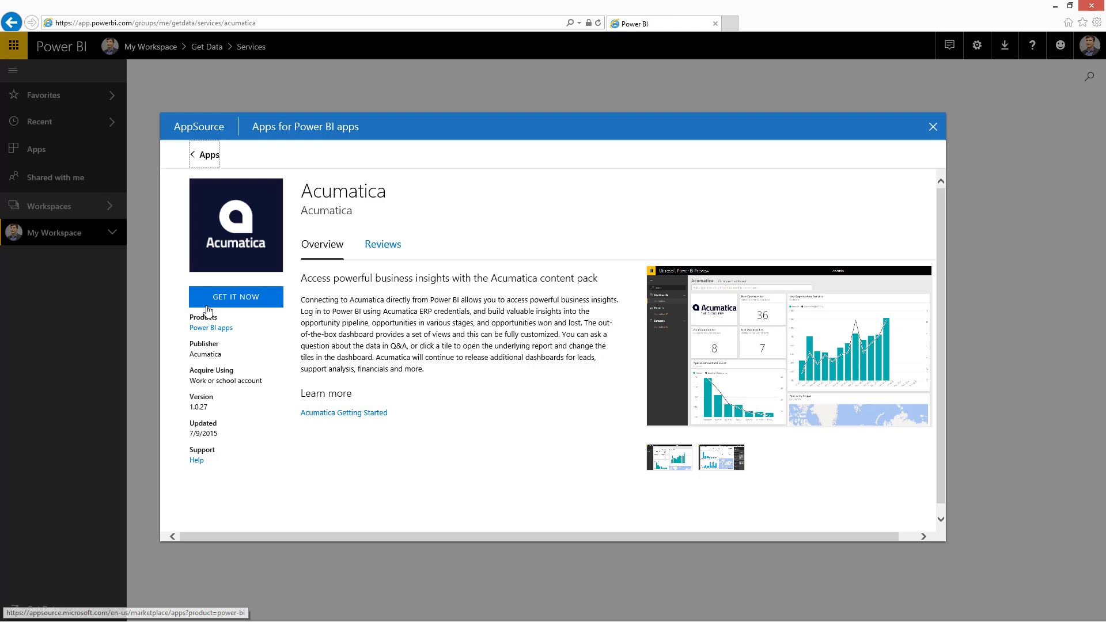
{"action": "left_click", "coordinate": [236, 296]}
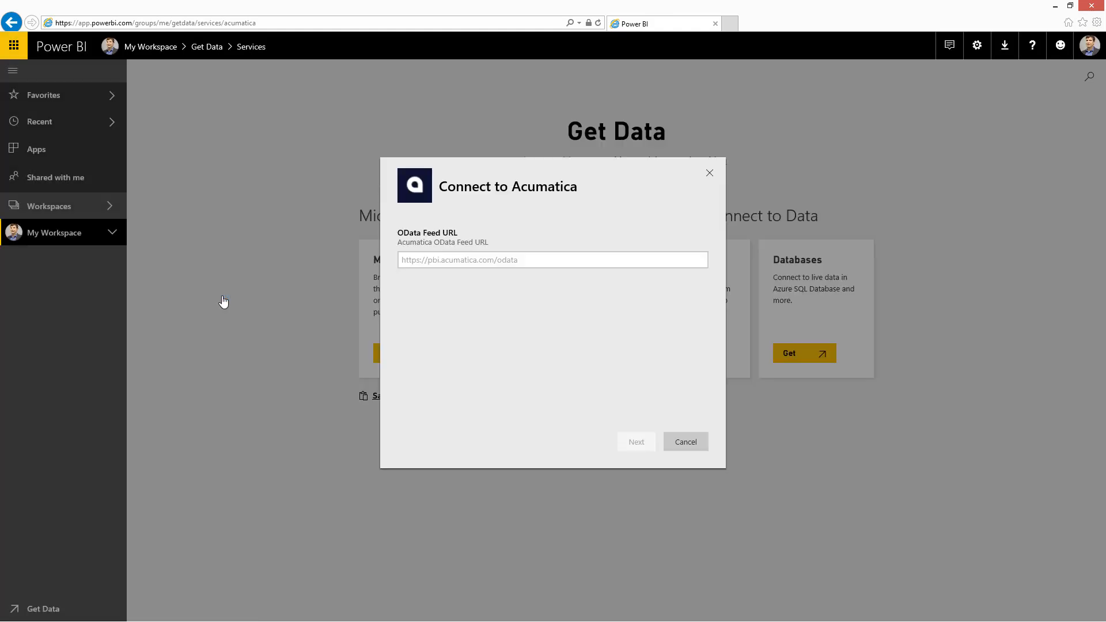
{"action": "type", "text": "http://presales.acumatica.com/acumatica7"}
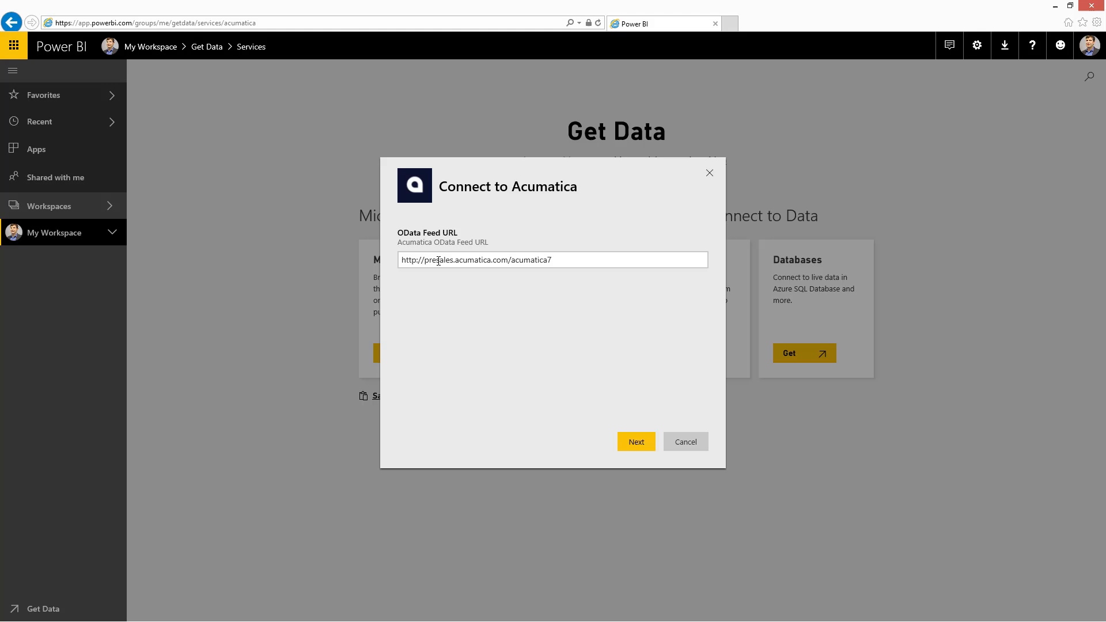
{"action": "left_click", "coordinate": [552, 259]}
{"action": "type", "text": "s"}
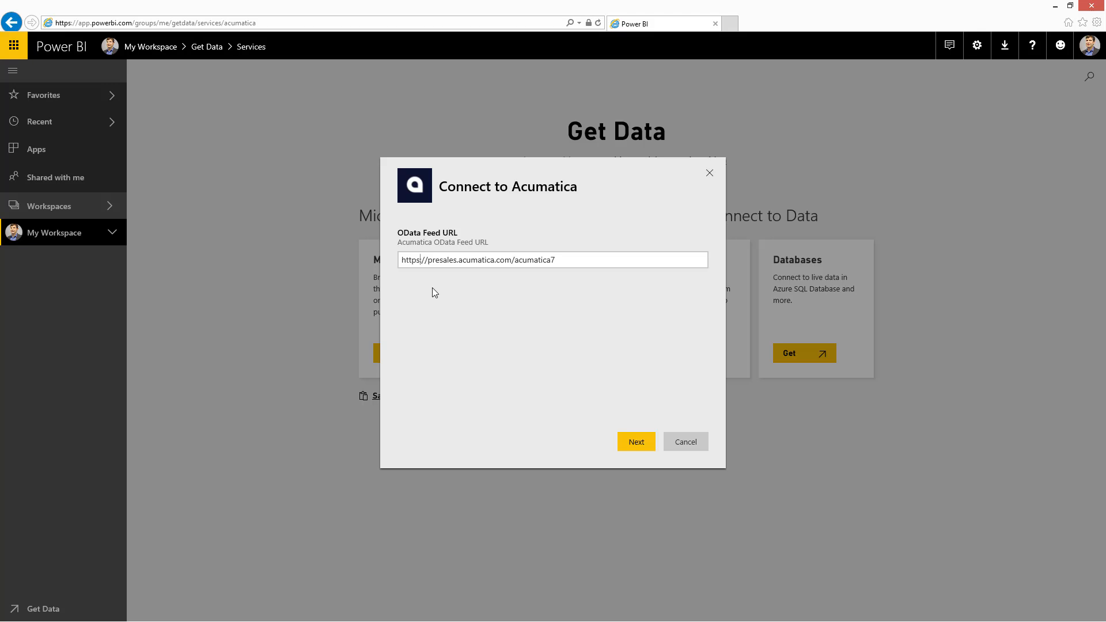
{"action": "left_click", "coordinate": [635, 441]}
{"action": "type", "text": "/odata"}
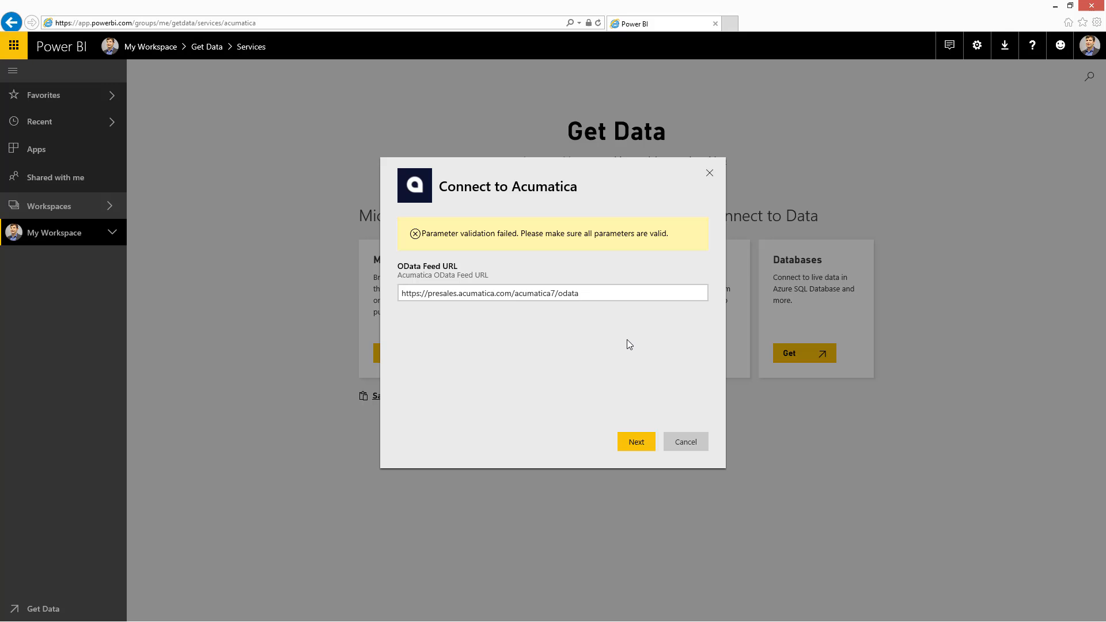
{"action": "left_click", "coordinate": [634, 441]}
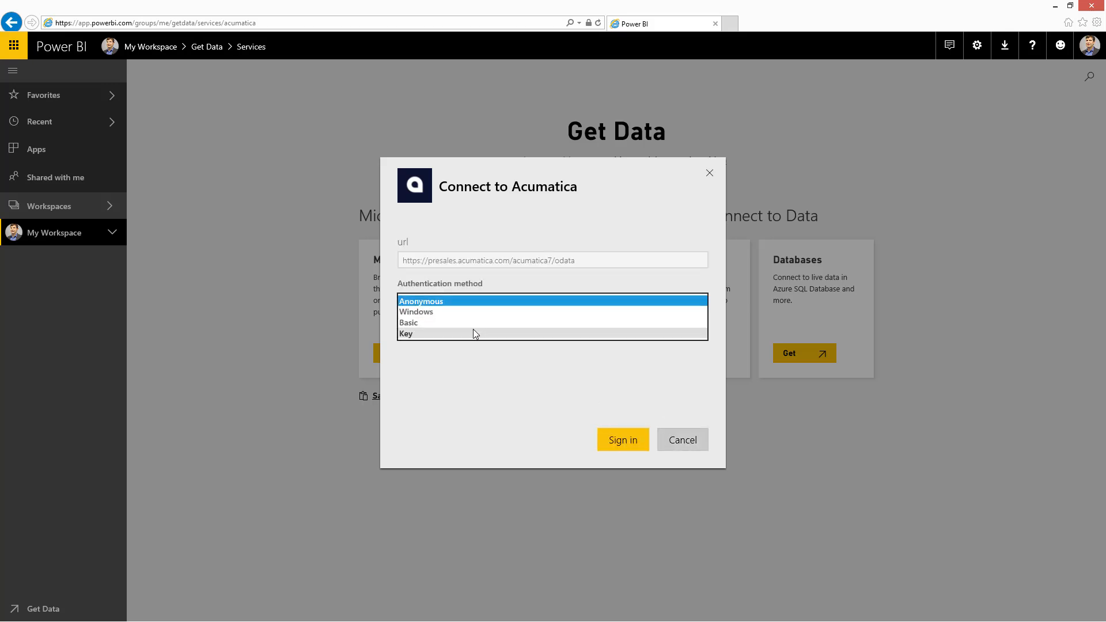
- Sign in with Basic authentication as user 'admin' so the Acumatica dashboard imports into My Workspace
{"action": "left_click", "coordinate": [408, 323]}
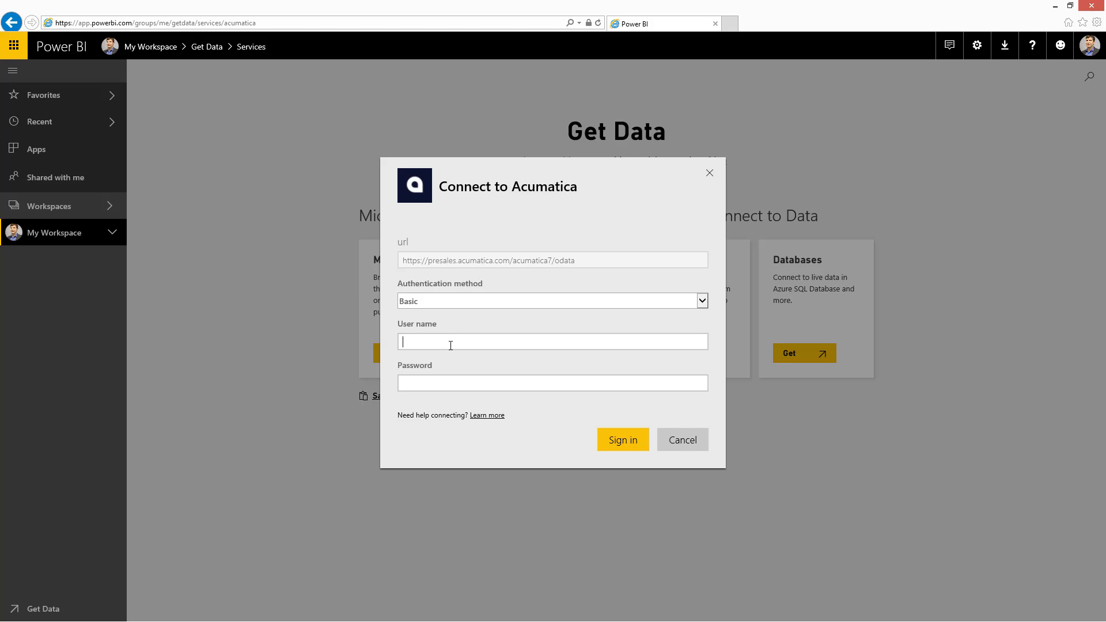
{"action": "type", "text": "admin"}
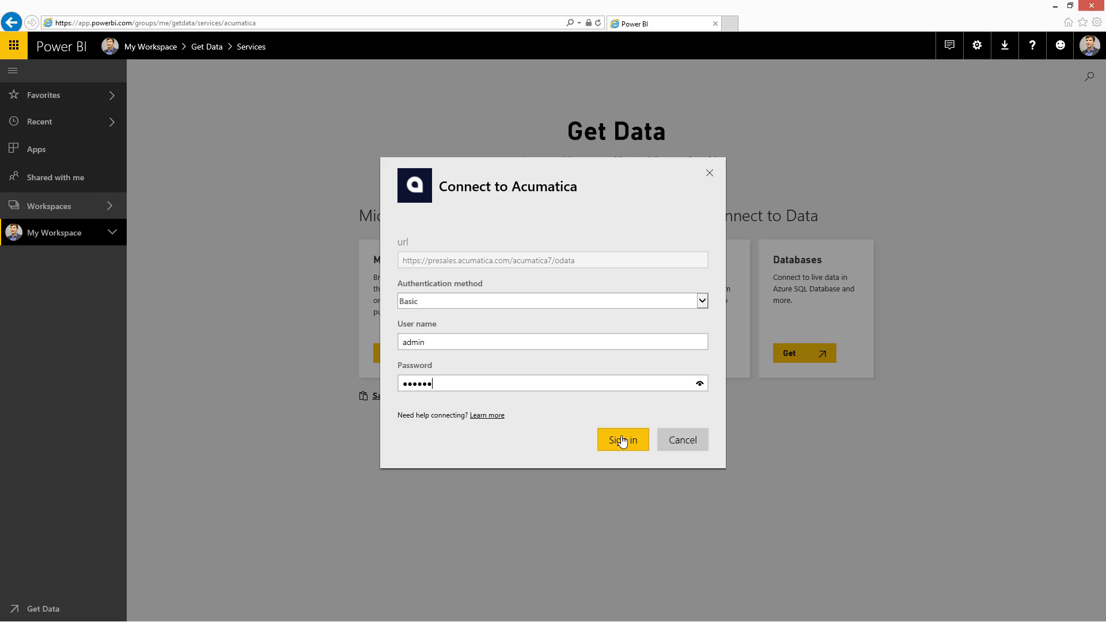
{"action": "left_click", "coordinate": [622, 439]}
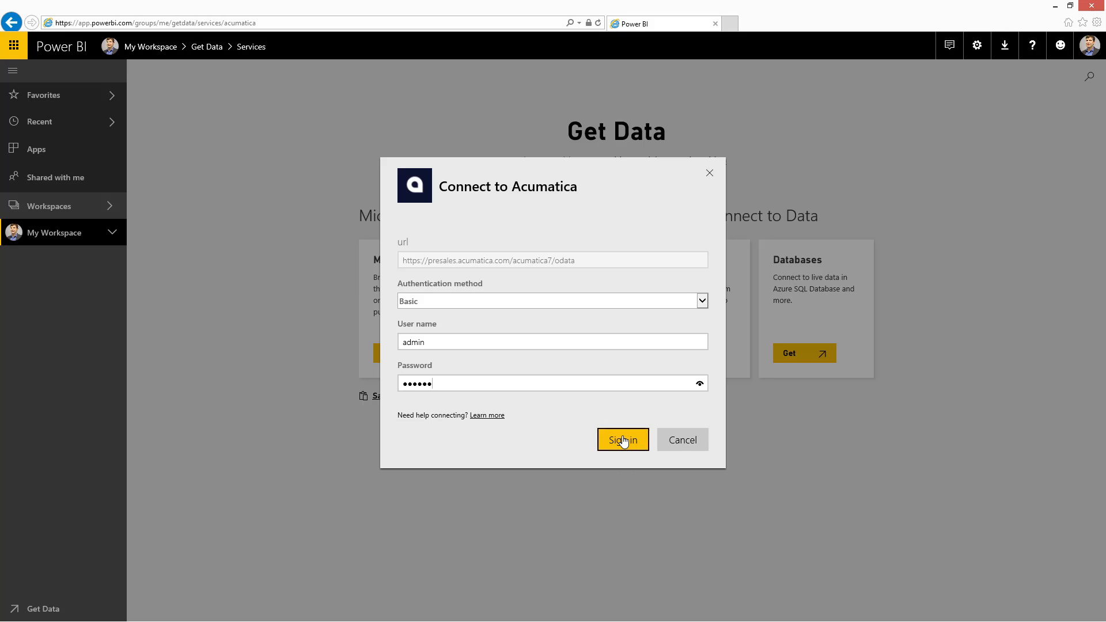
{"action": "left_click", "coordinate": [623, 440]}
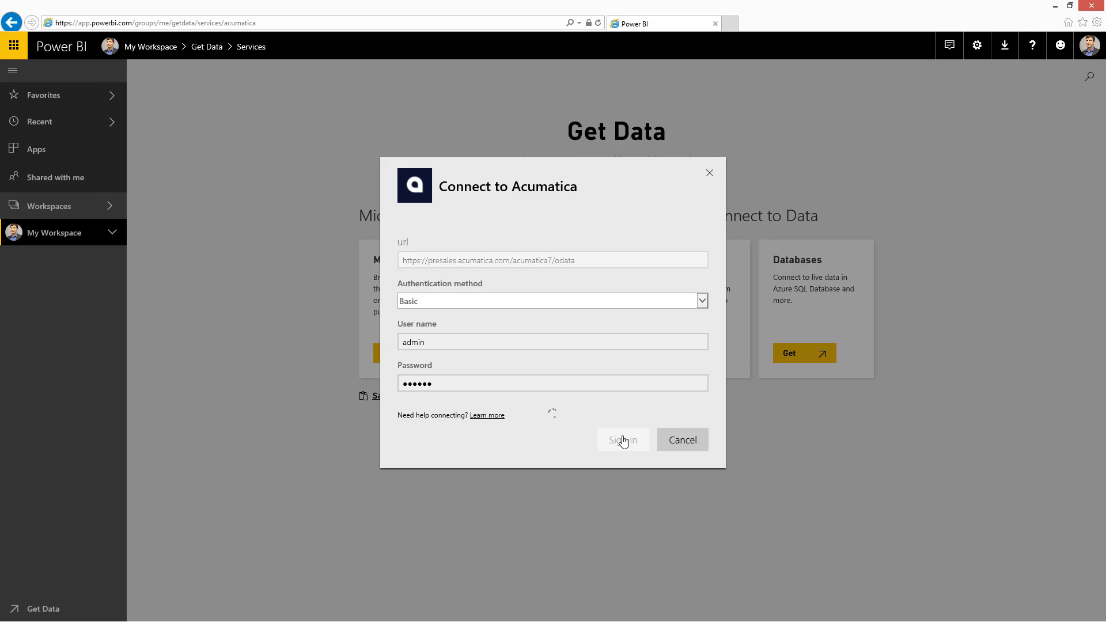
{"action": "left_click", "coordinate": [622, 439]}
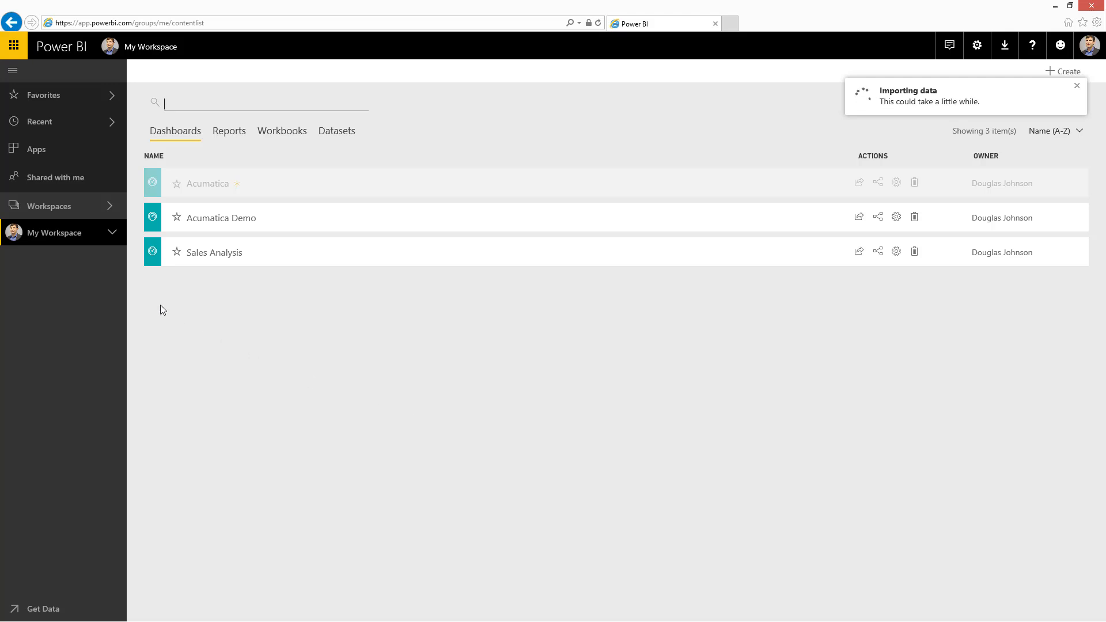
- Expand My Workspace and show the imported Acumatica dashboard with its opportunity tiles
{"action": "left_click", "coordinate": [56, 231]}
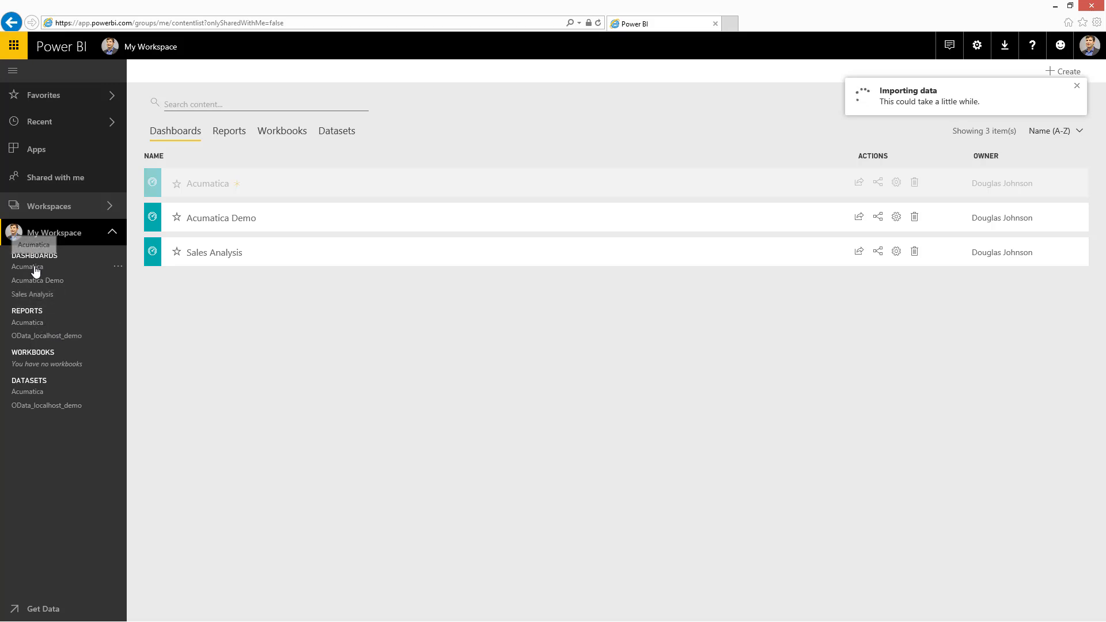
{"action": "left_click", "coordinate": [27, 266]}
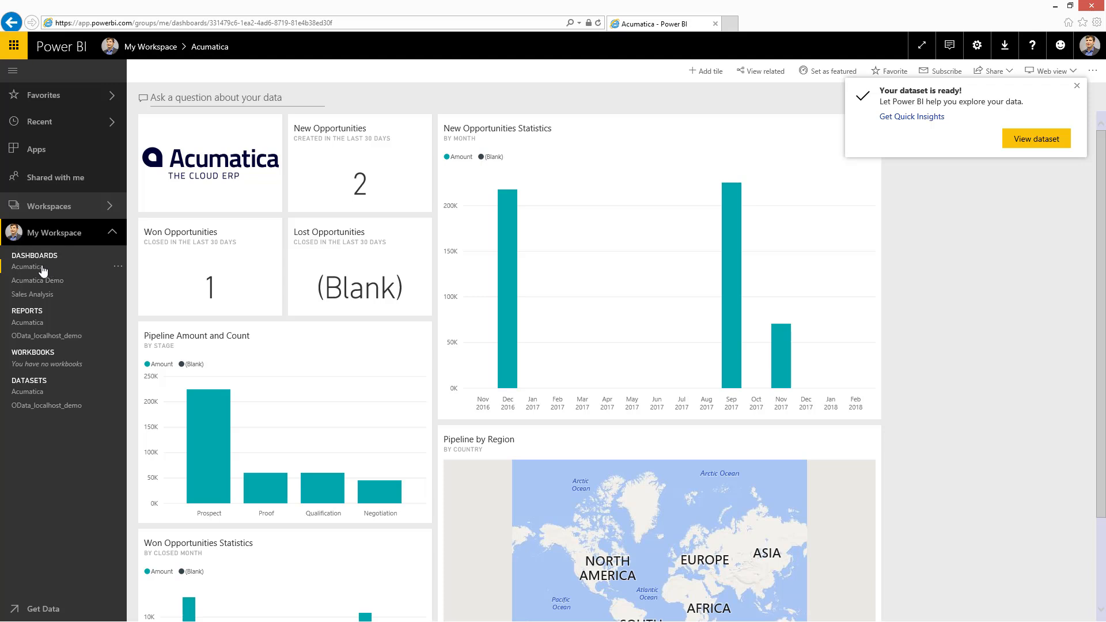
{"action": "mouse_move", "coordinate": [64, 272]}
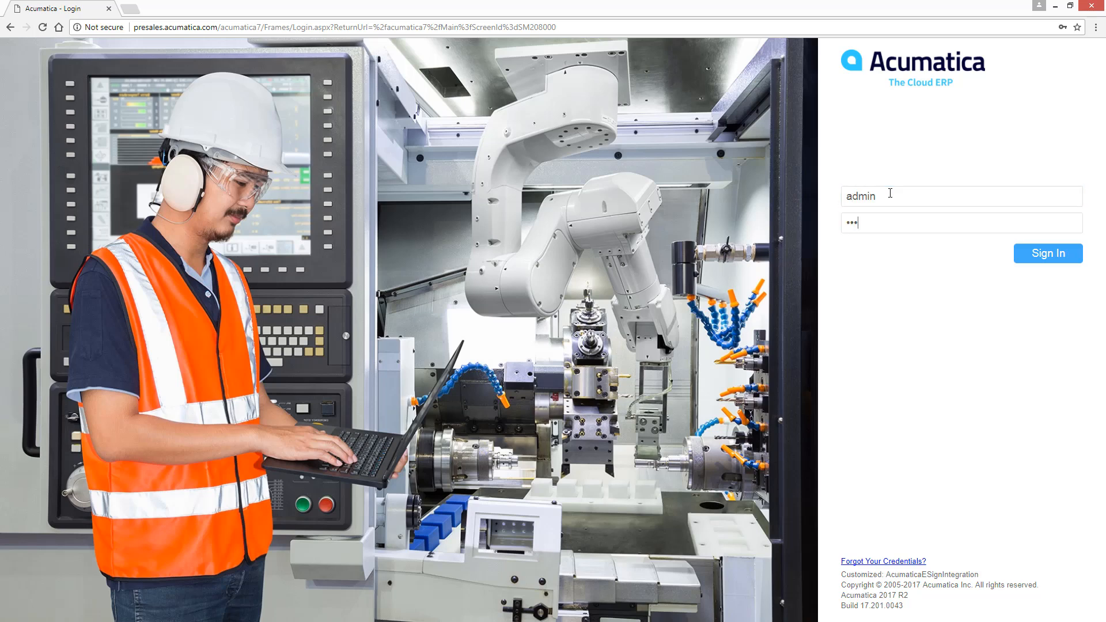
- Create Acumatica opportunity OP000371, a 71,250.00 computer sale, at stage Qualification and save it
{"action": "left_click", "coordinate": [1048, 253]}
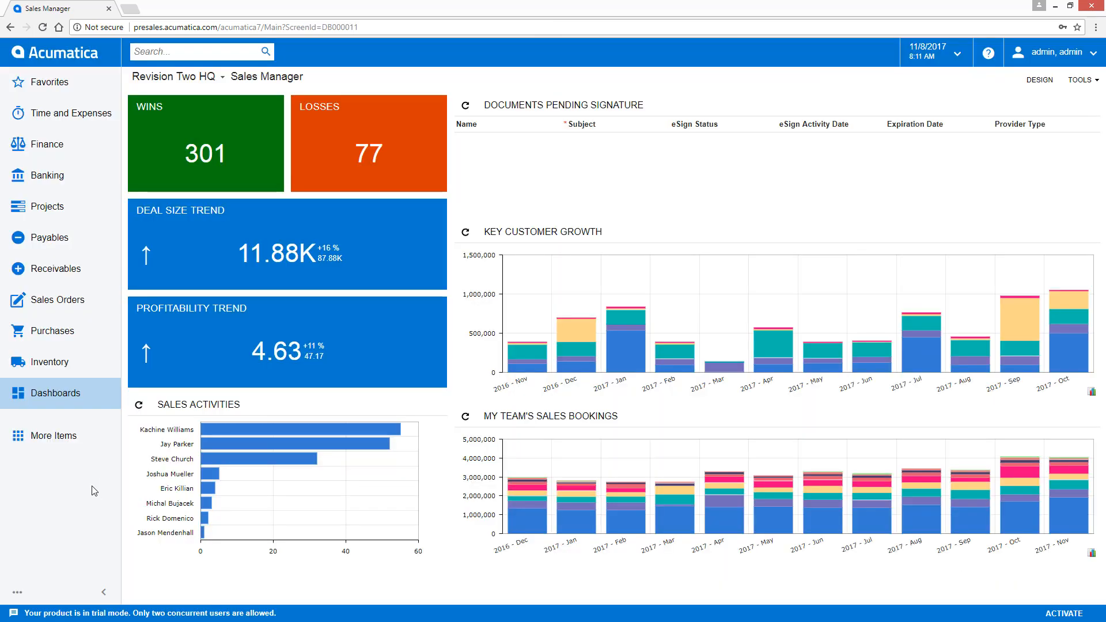
{"action": "left_click", "coordinate": [53, 436]}
{"action": "type", "text": "Sim"}
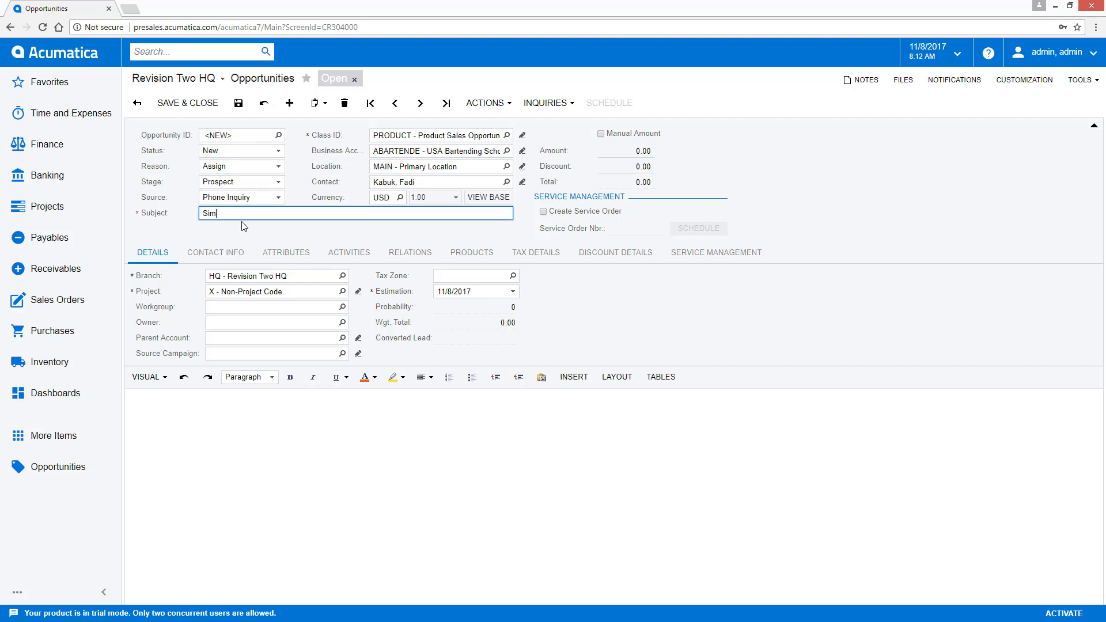
{"action": "left_click", "coordinate": [472, 252]}
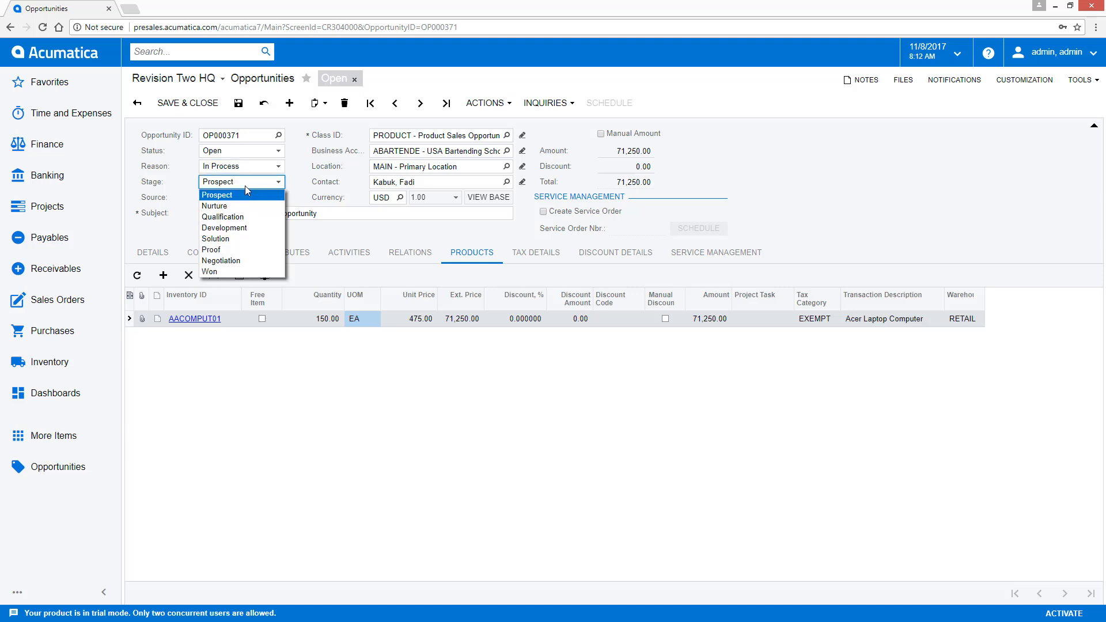
{"action": "mouse_move", "coordinate": [247, 228]}
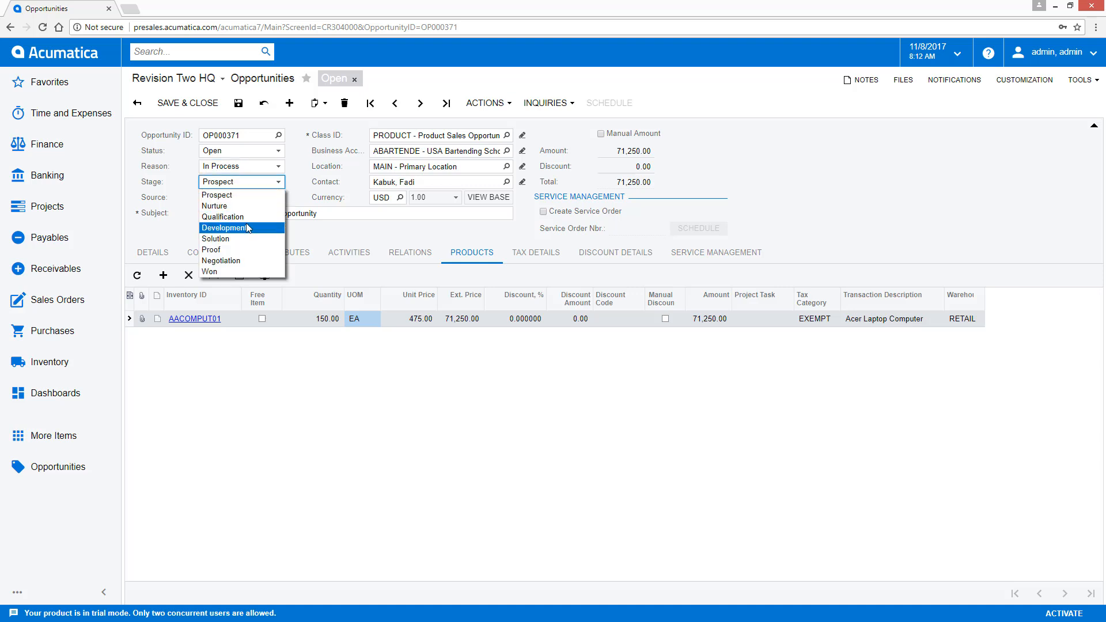
{"action": "left_click", "coordinate": [214, 205]}
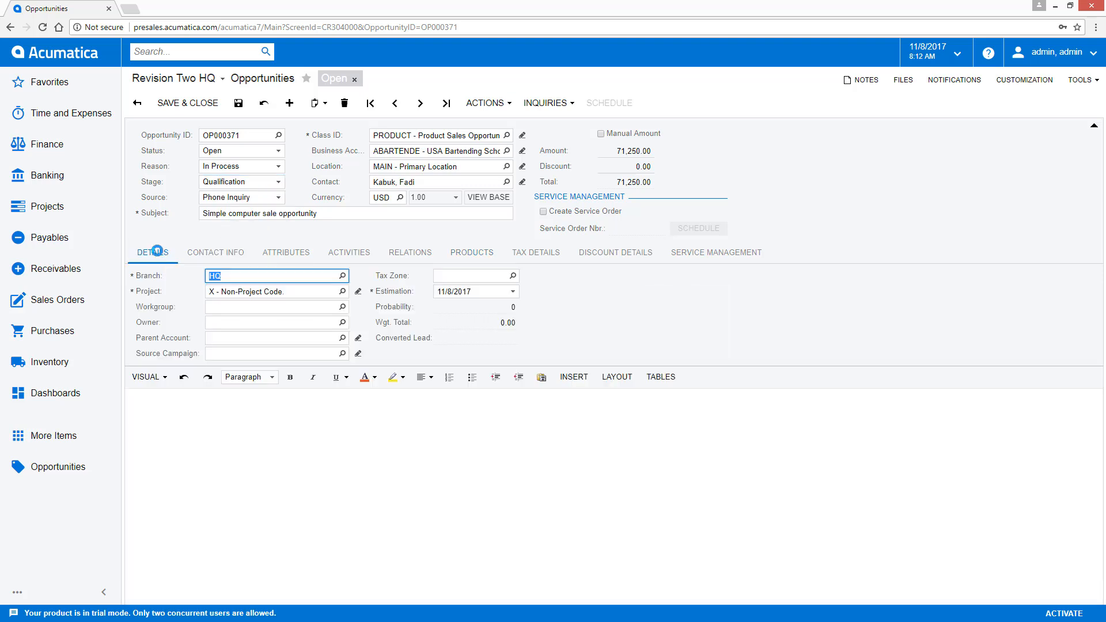
{"action": "left_click", "coordinate": [239, 103]}
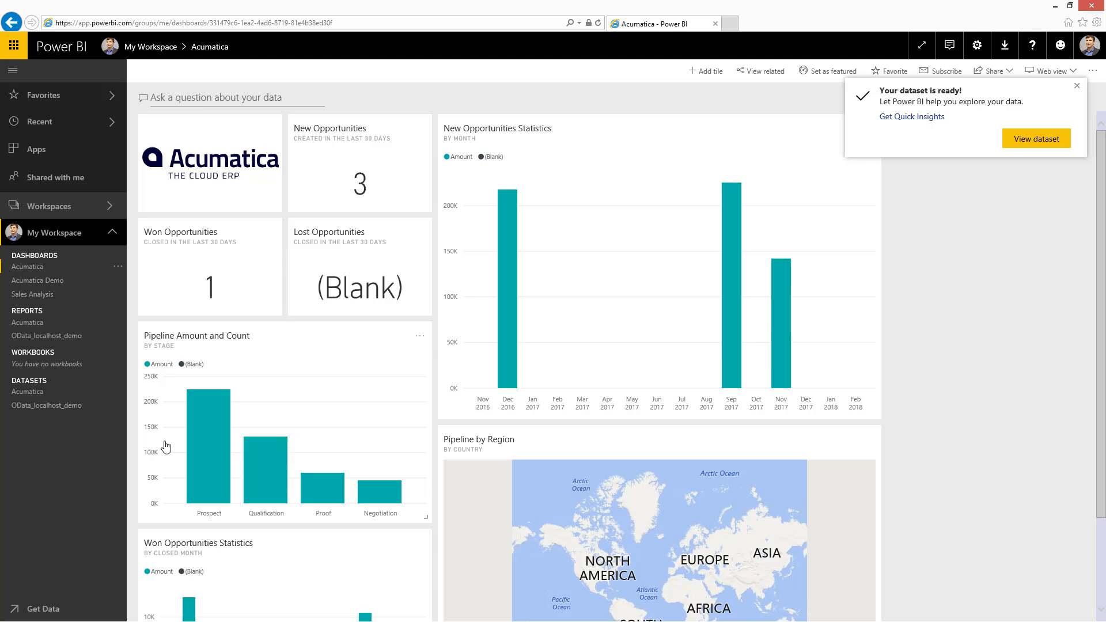
{"action": "mouse_move", "coordinate": [174, 413]}
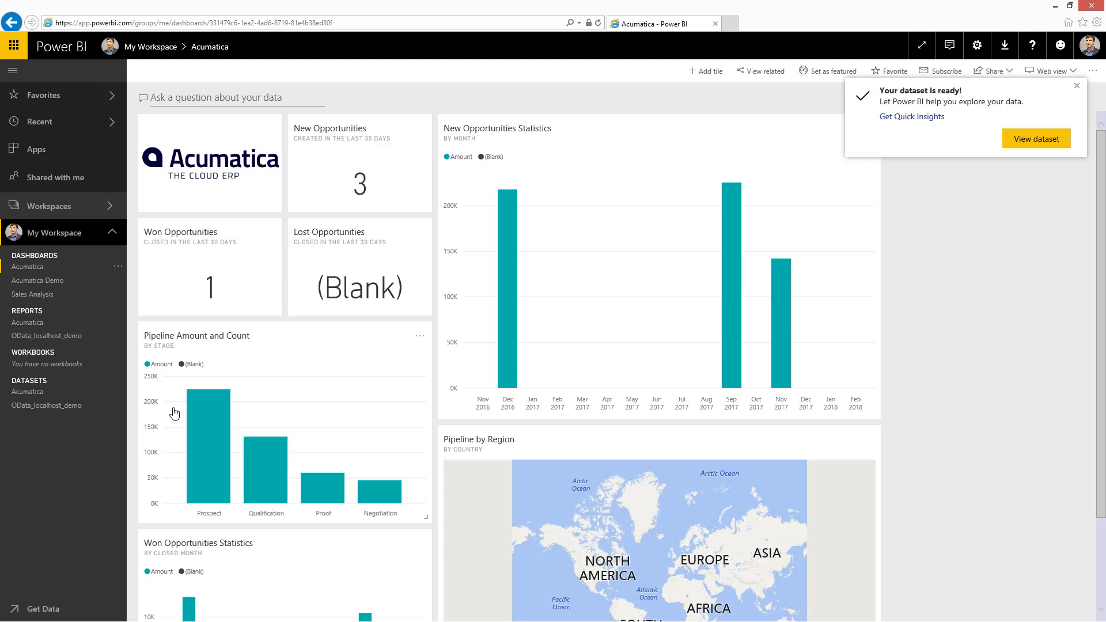
{"action": "mouse_move", "coordinate": [750, 351]}
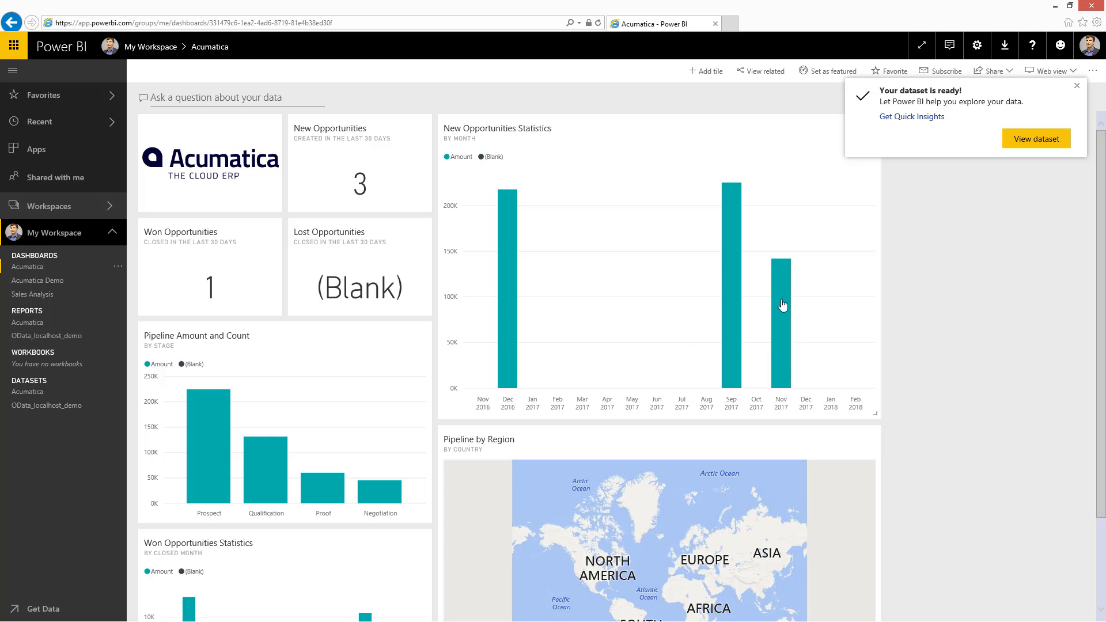
{"action": "mouse_move", "coordinate": [473, 493]}
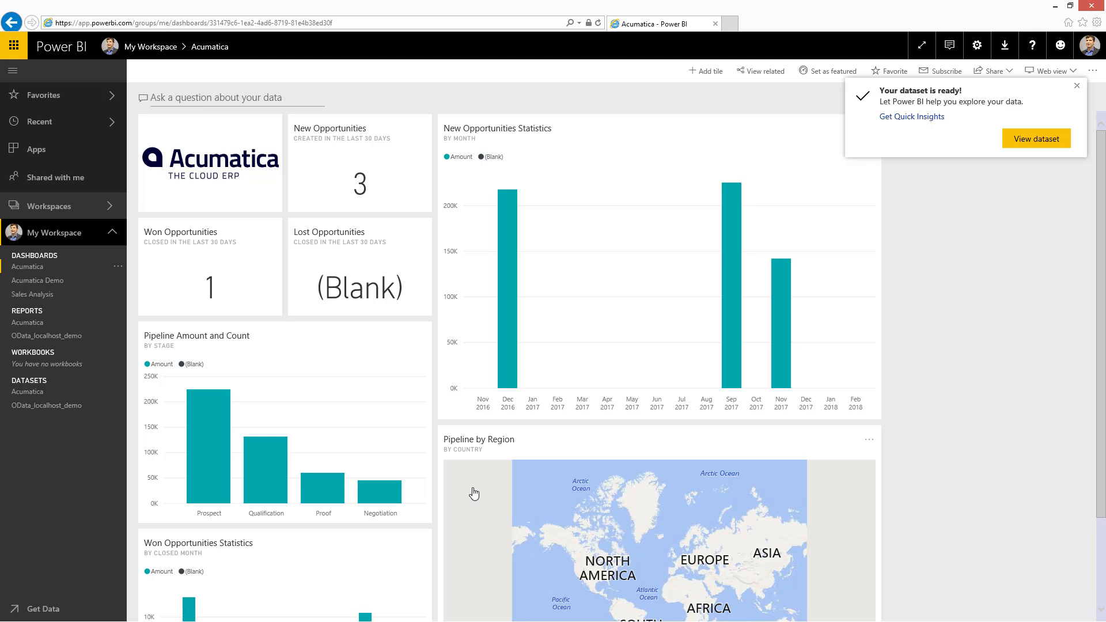
{"action": "mouse_move", "coordinate": [453, 486]}
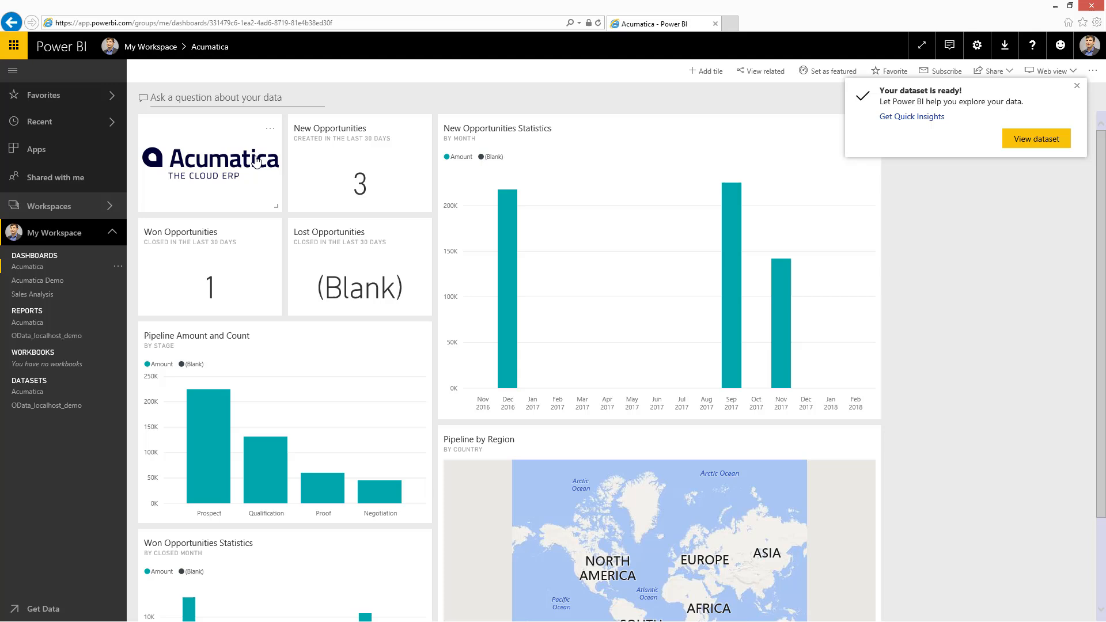
- Ask Q&A 'list open opportunity' to list open opportunities including OP000371
{"action": "type", "text": "list open opp"}
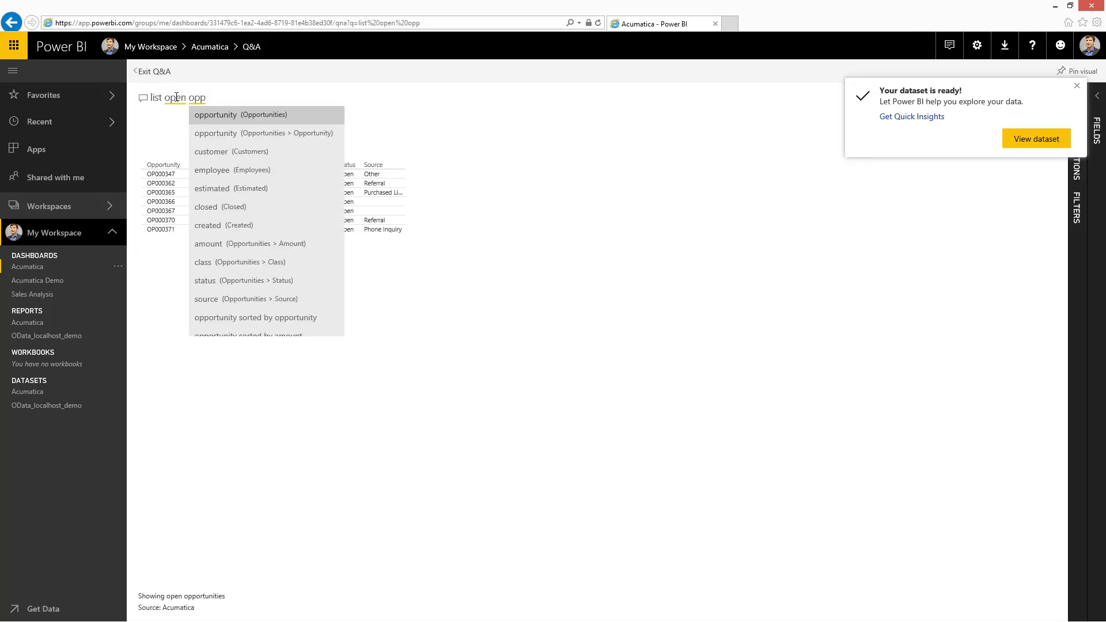
{"action": "left_click", "coordinate": [215, 114]}
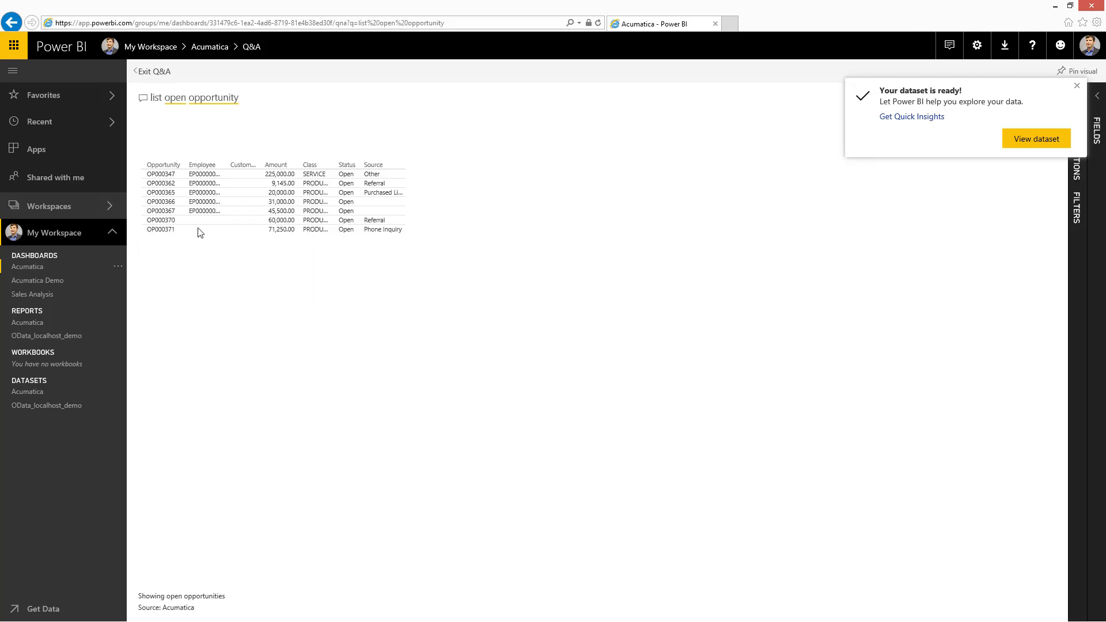